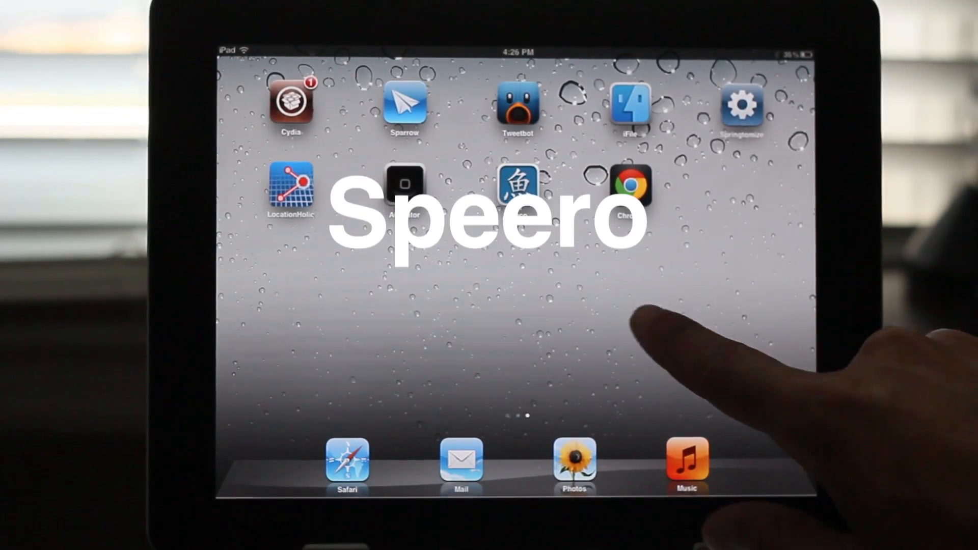
# Step: Swipe on the Home Screen to trigger the Speero overlay via its Activator gesture
pyautogui.hscroll(-3)
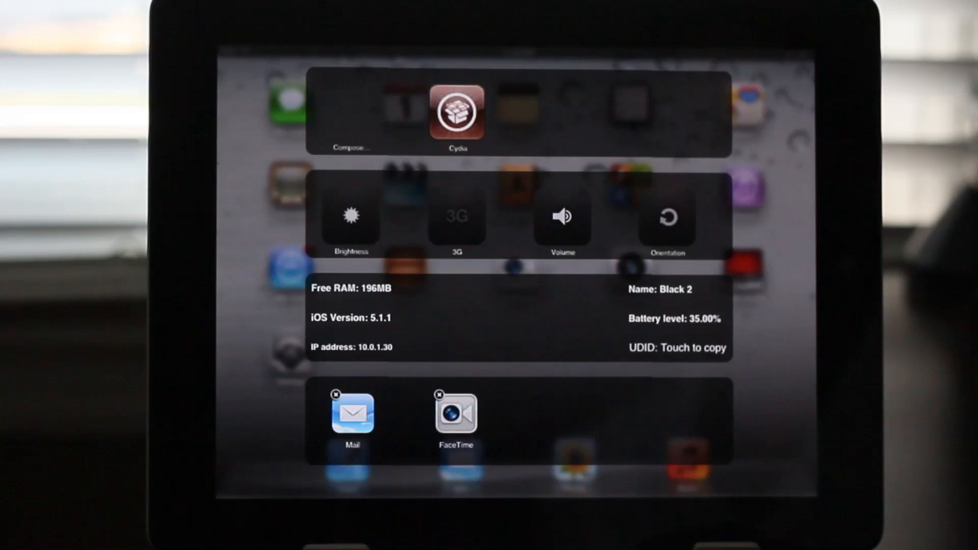
# Step: Dismiss a running background app from Speero's bottom box using its x badge
pyautogui.click(560, 217)
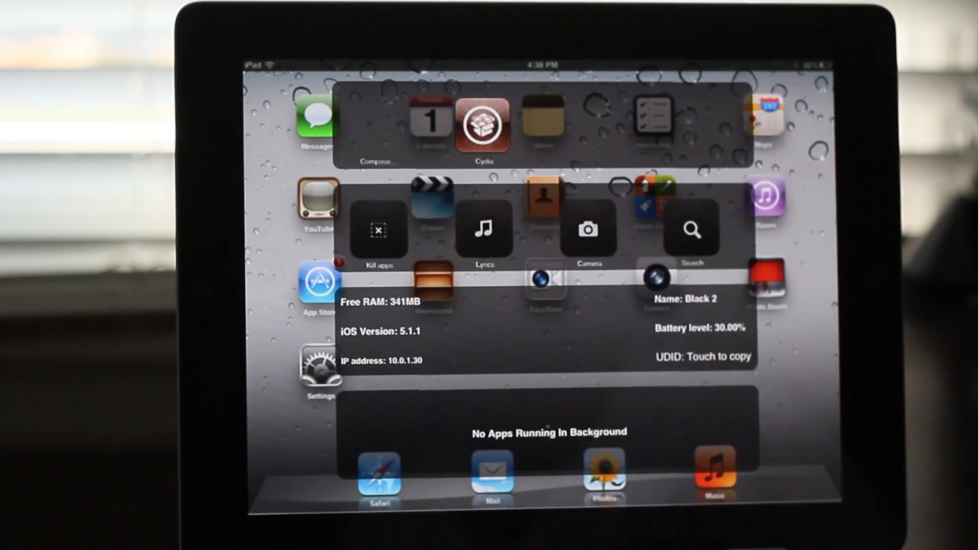
# Step: Show the Launch apps popover from the overlay and scroll through the installed apps
pyautogui.click(690, 231)
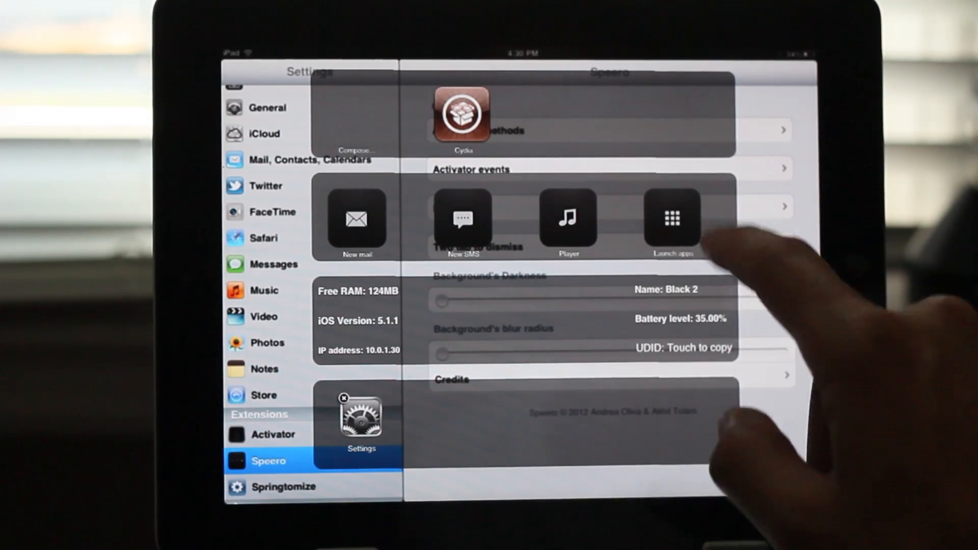
pyautogui.click(671, 219)
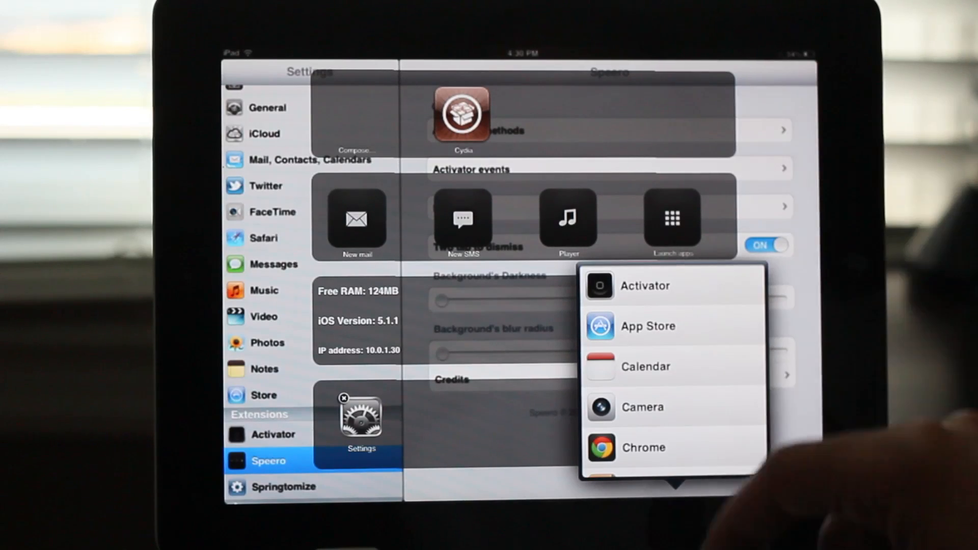
pyautogui.scroll(-3)
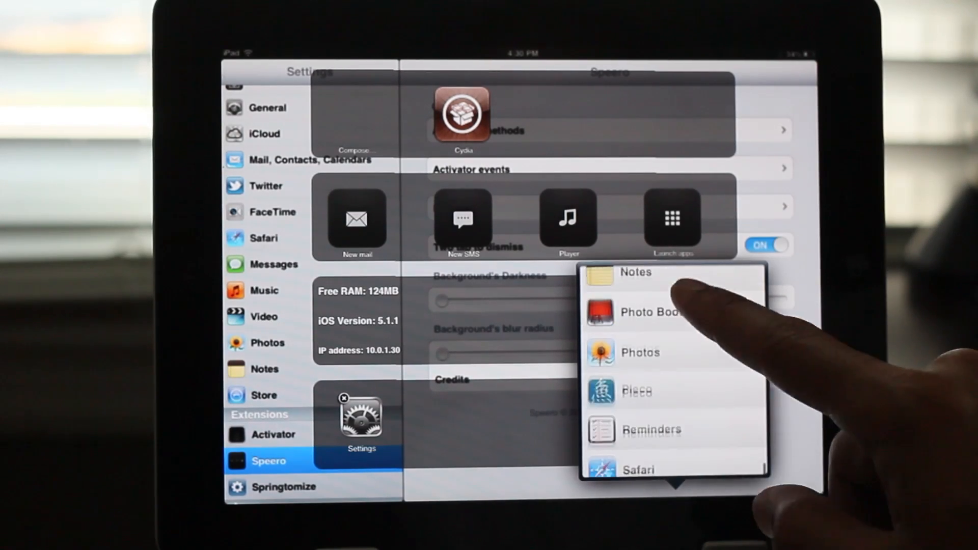
pyautogui.scroll(3)
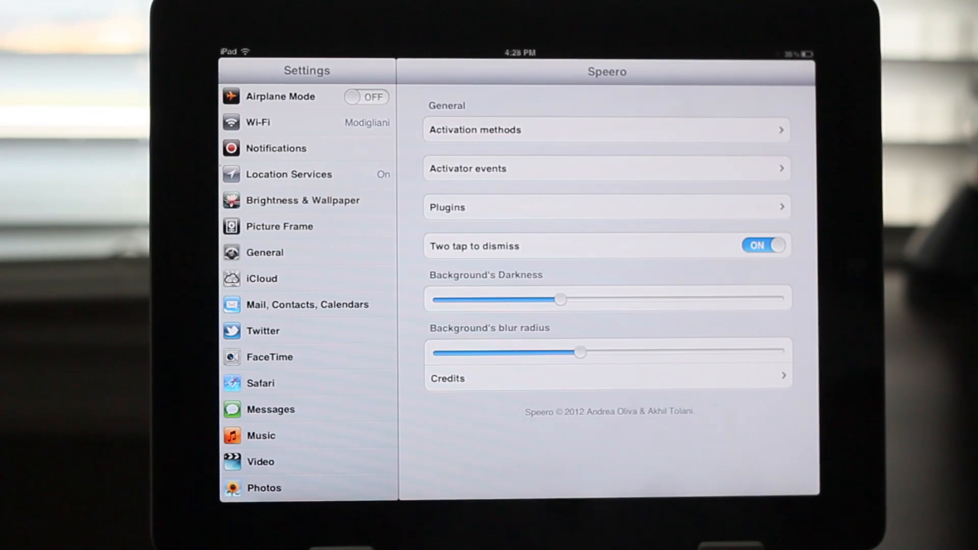
# Step: Preview the overlay with the darker blurred background, dismiss it, and go to Activator events
pyautogui.click(763, 245)
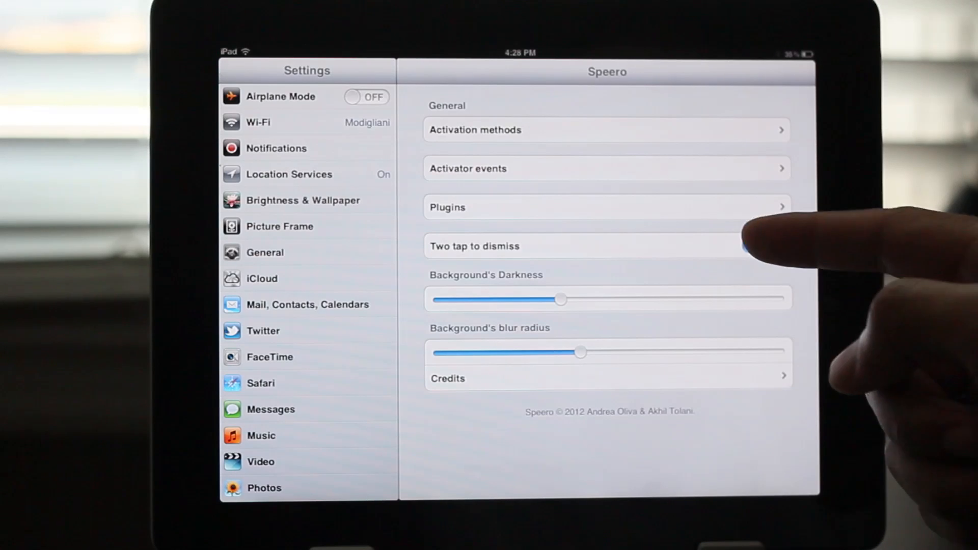
pyautogui.click(763, 246)
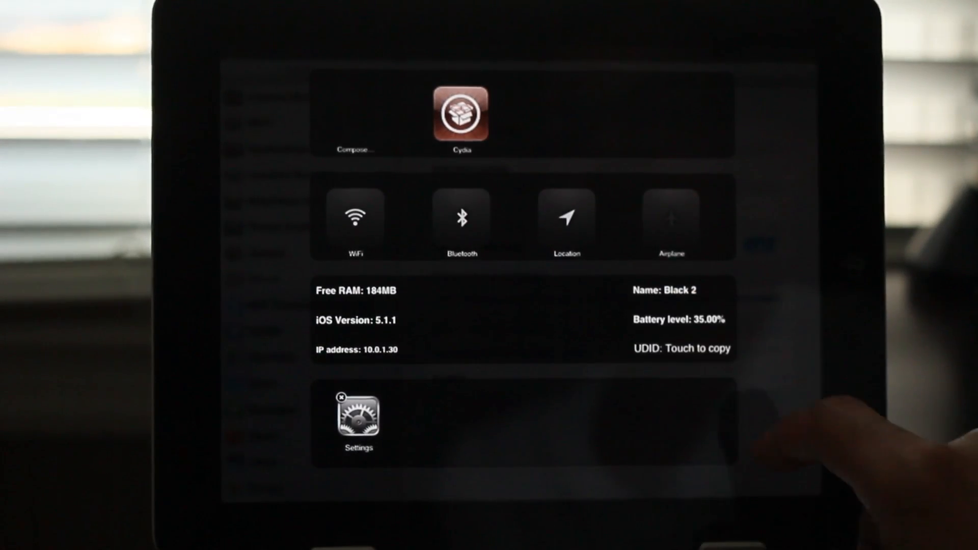
pyautogui.click(358, 416)
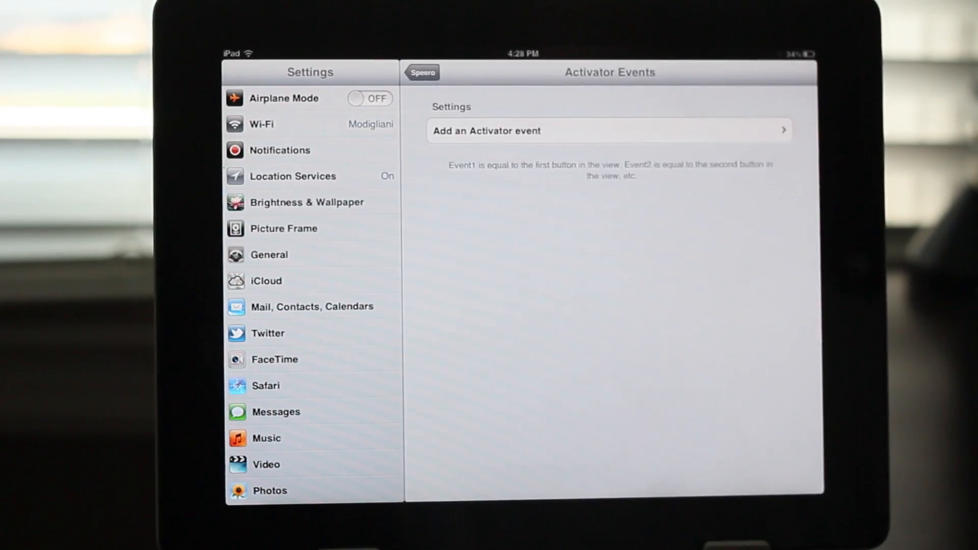
pyautogui.click(608, 130)
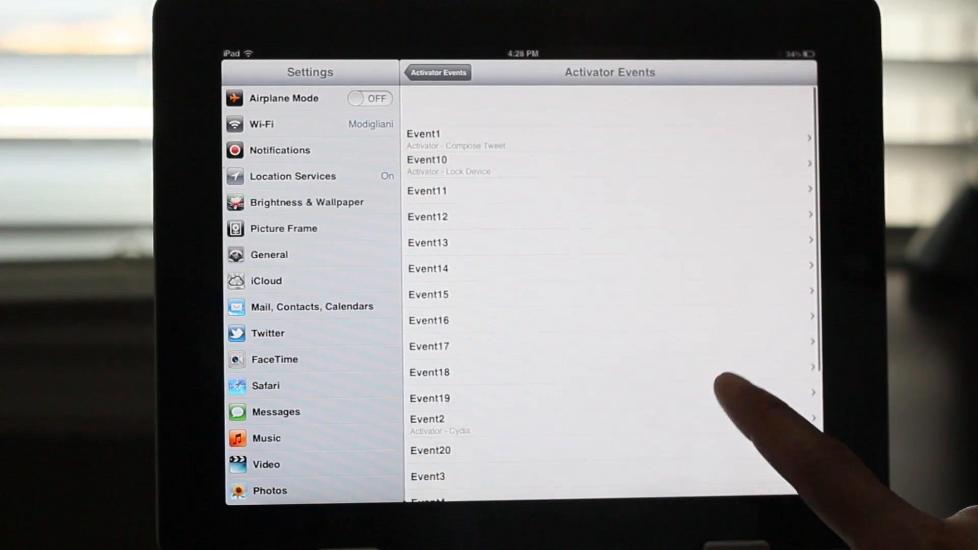
# Step: Scroll the action list to the Settings section and assign a Settings page to the event
pyautogui.scroll(3)
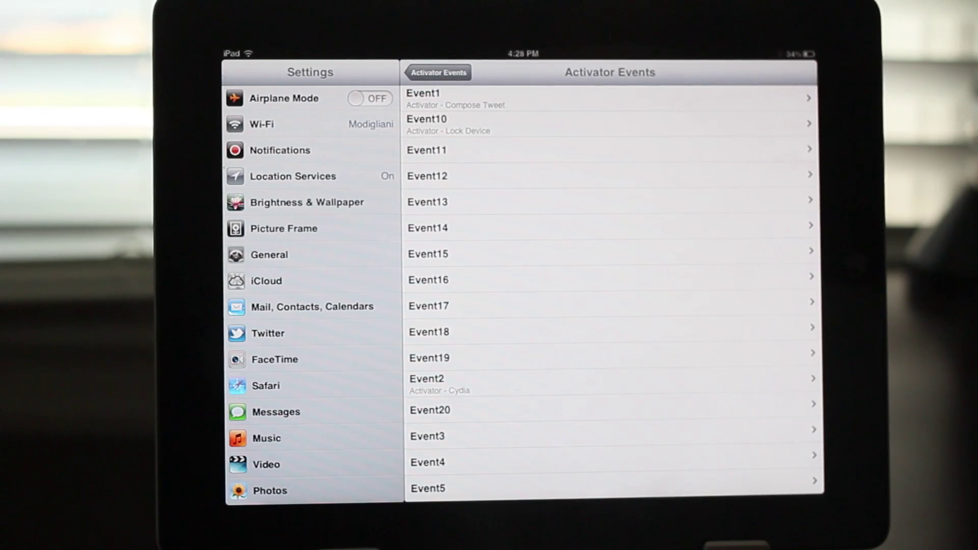
pyautogui.scroll(-3)
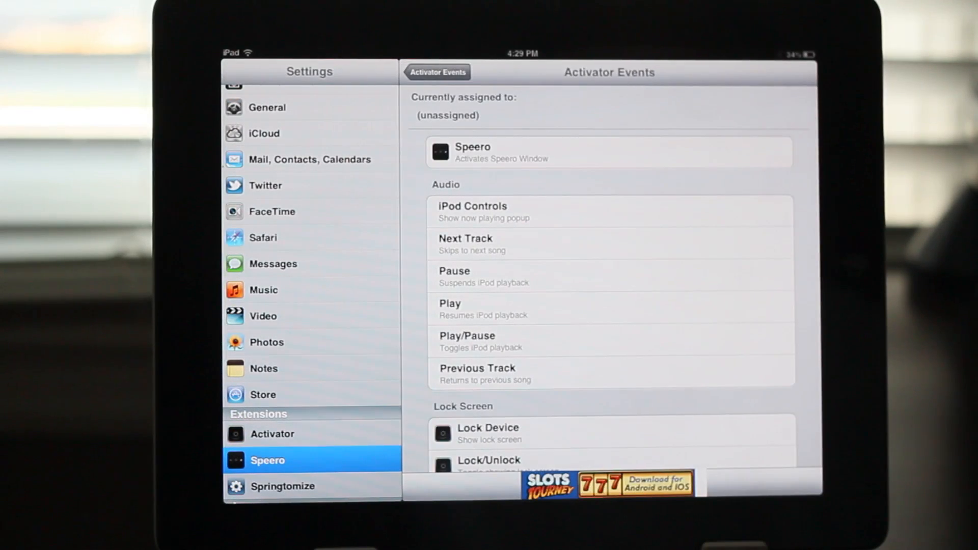
pyautogui.scroll(3)
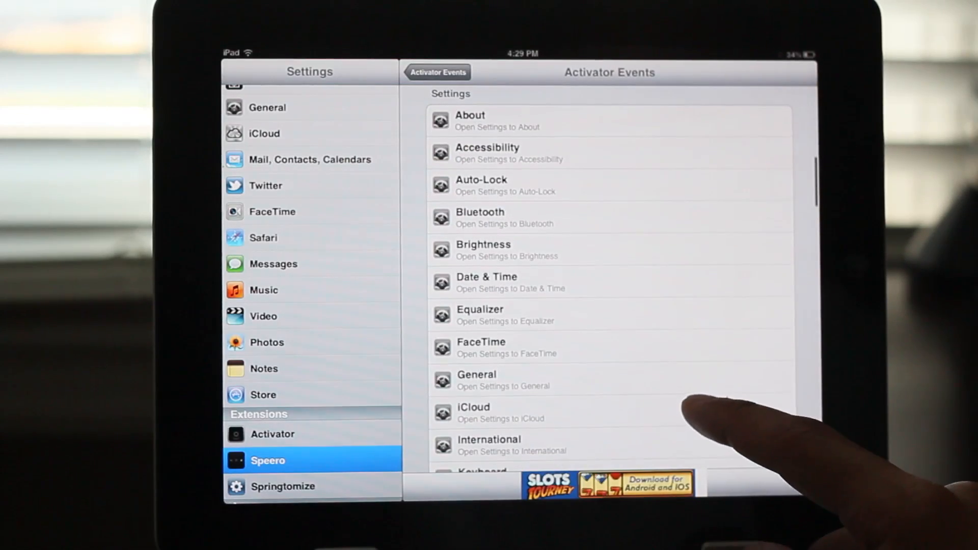
pyautogui.click(609, 153)
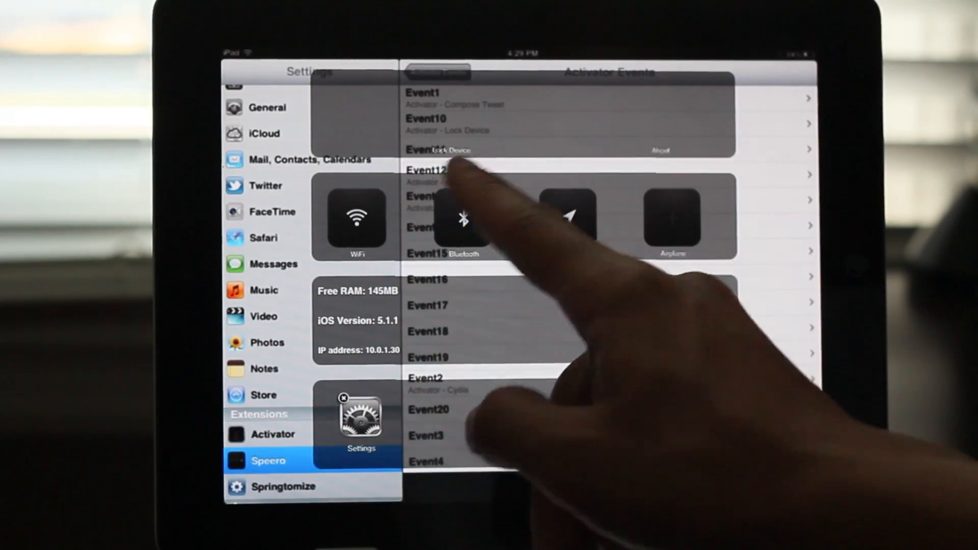
# Step: Launch Accessibility from the new overlay box, then return to Speero under Extensions
pyautogui.click(267, 107)
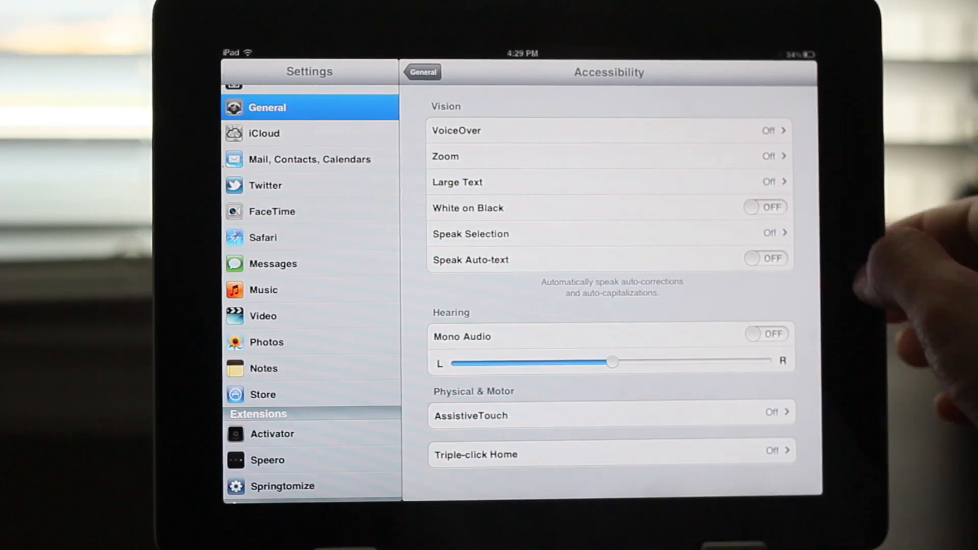
pyautogui.press('home')
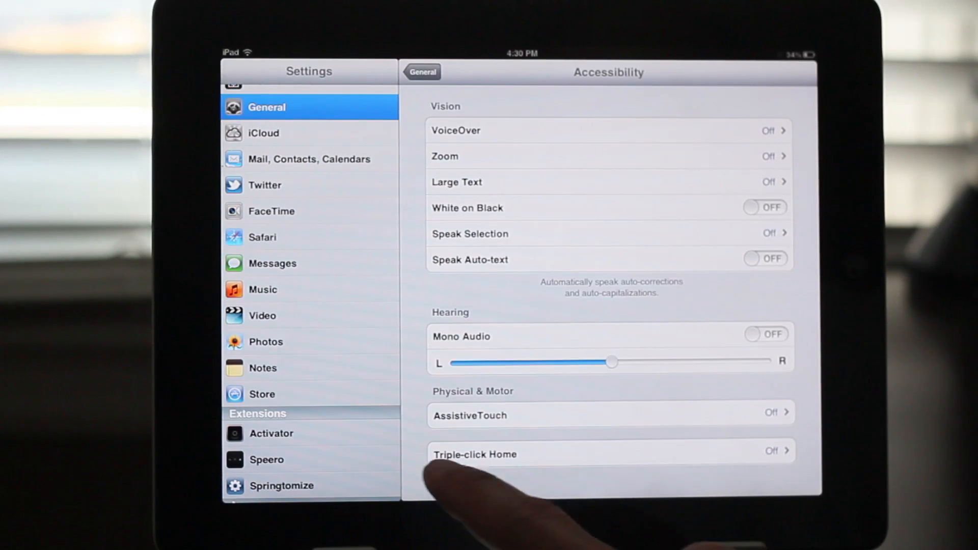
pyautogui.click(266, 460)
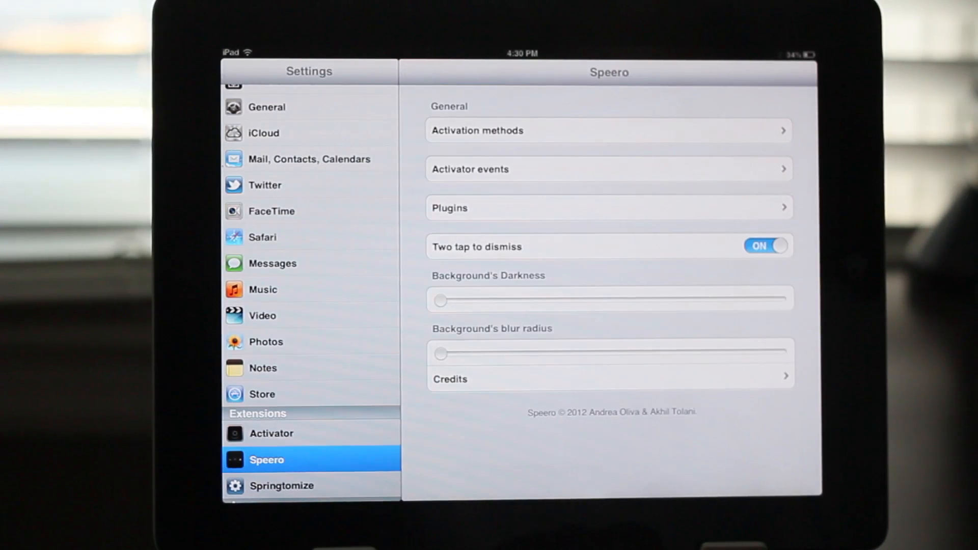